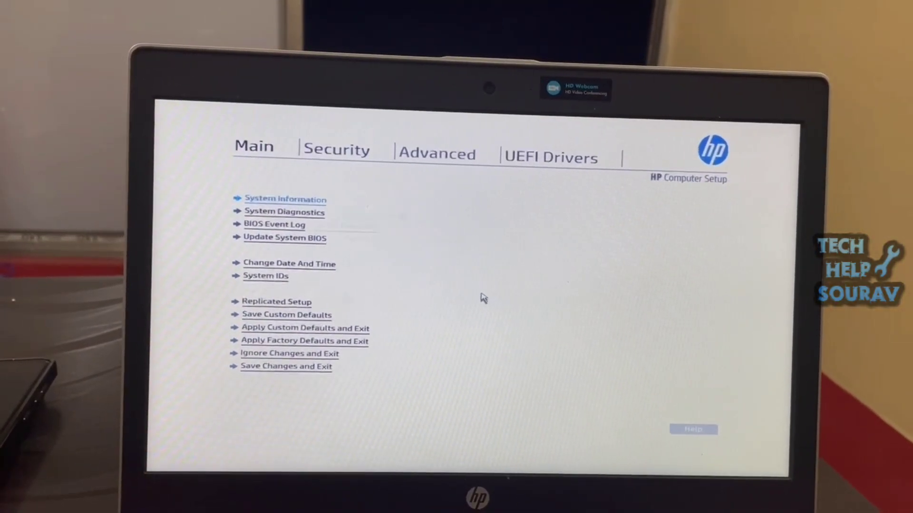
- Switch HP Computer Setup to the Advanced settings page
click(437, 153)
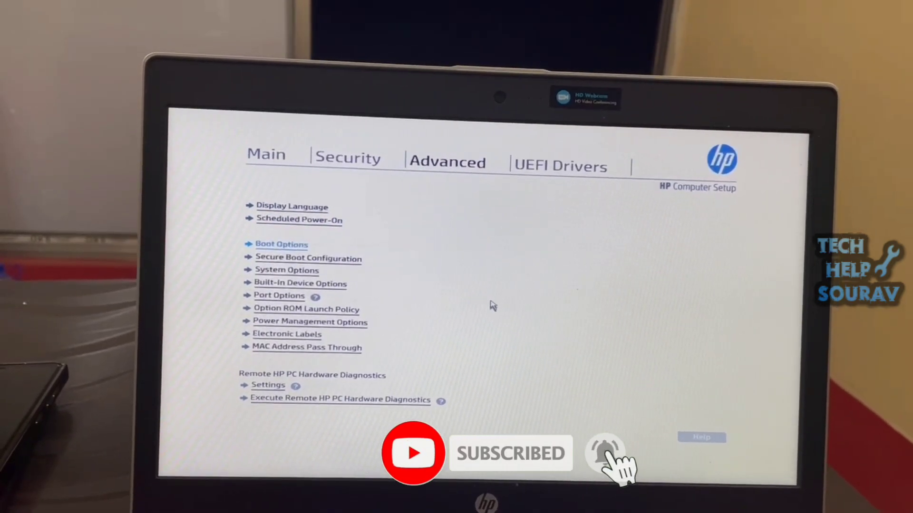
- Open Boot Options to enable USB Storage Boot and reach the Save Changes prompt
click(281, 244)
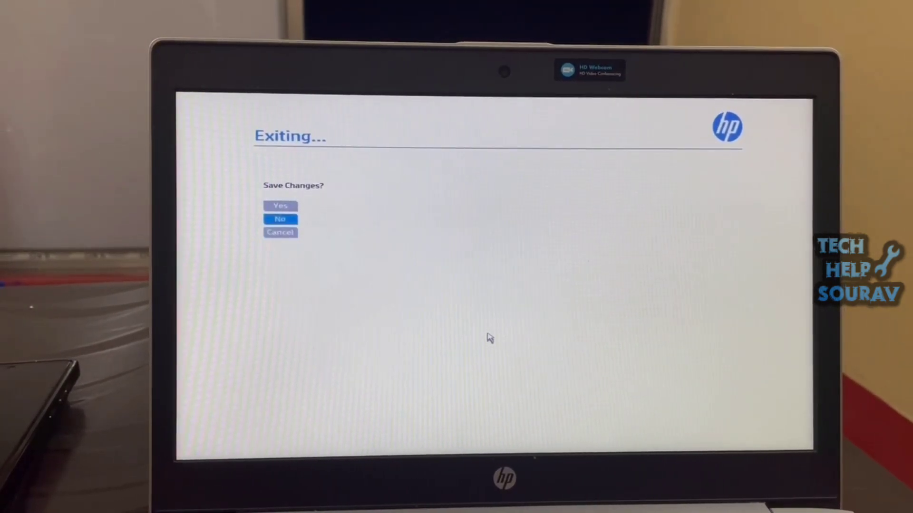
- Answer Yes to Save Changes? and exit setup into the HP Boot Menu
key(up)
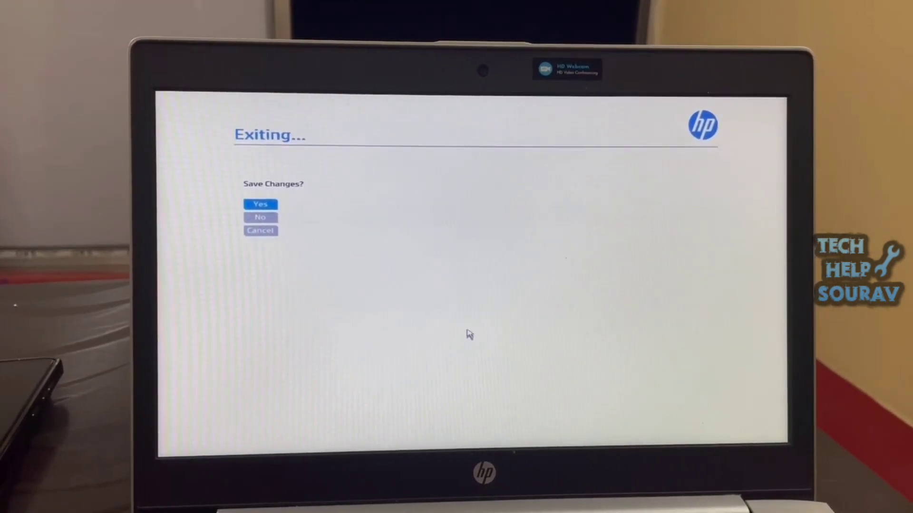
click(260, 204)
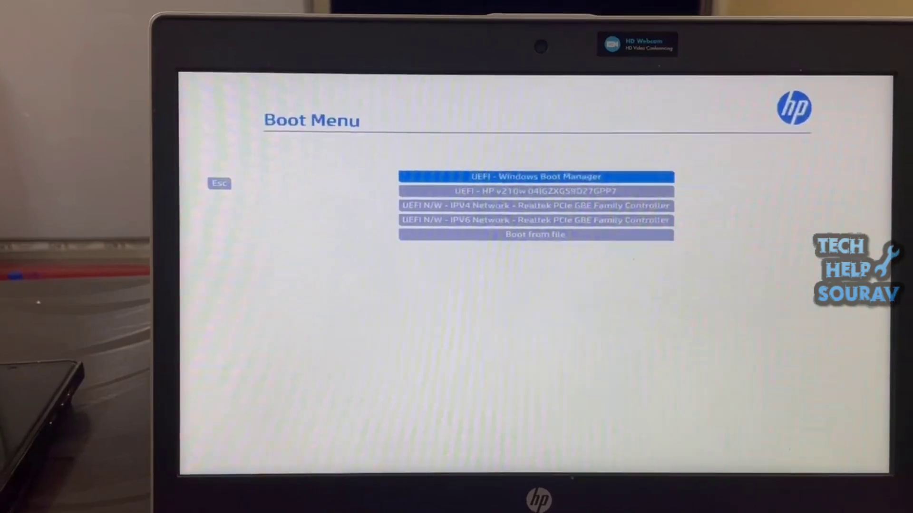
- Highlight the UEFI - HP v210w USB drive entry in the Boot Menu
key(Down)
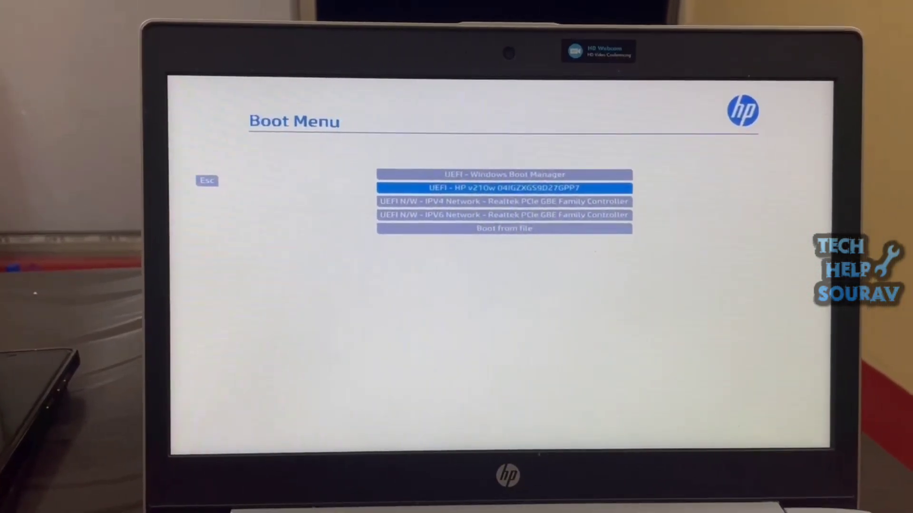